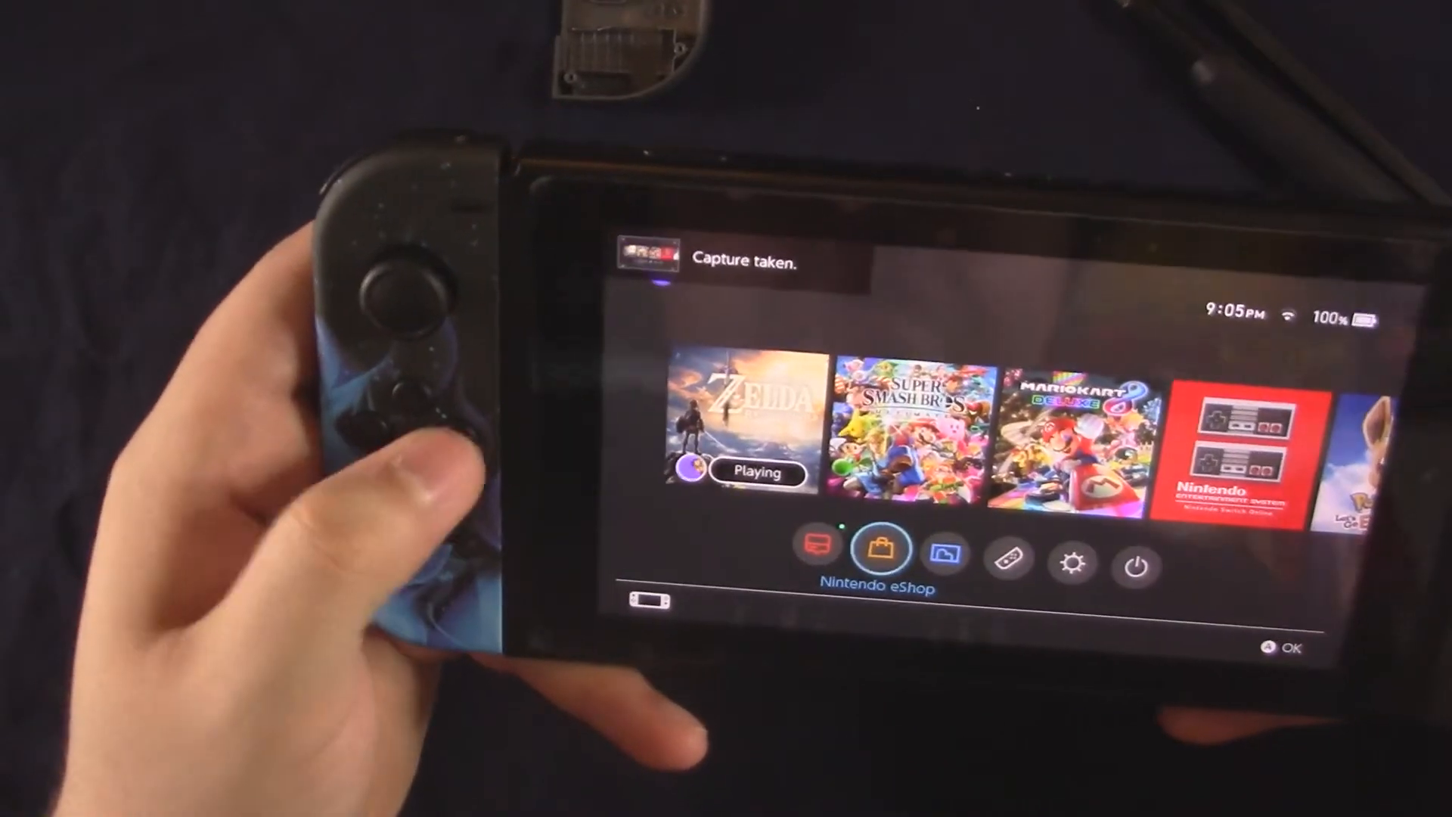
Start the Test Controller Buttons check from System Settings > Controllers and Sensors > Test Input Devices.
left_click(1071, 562)
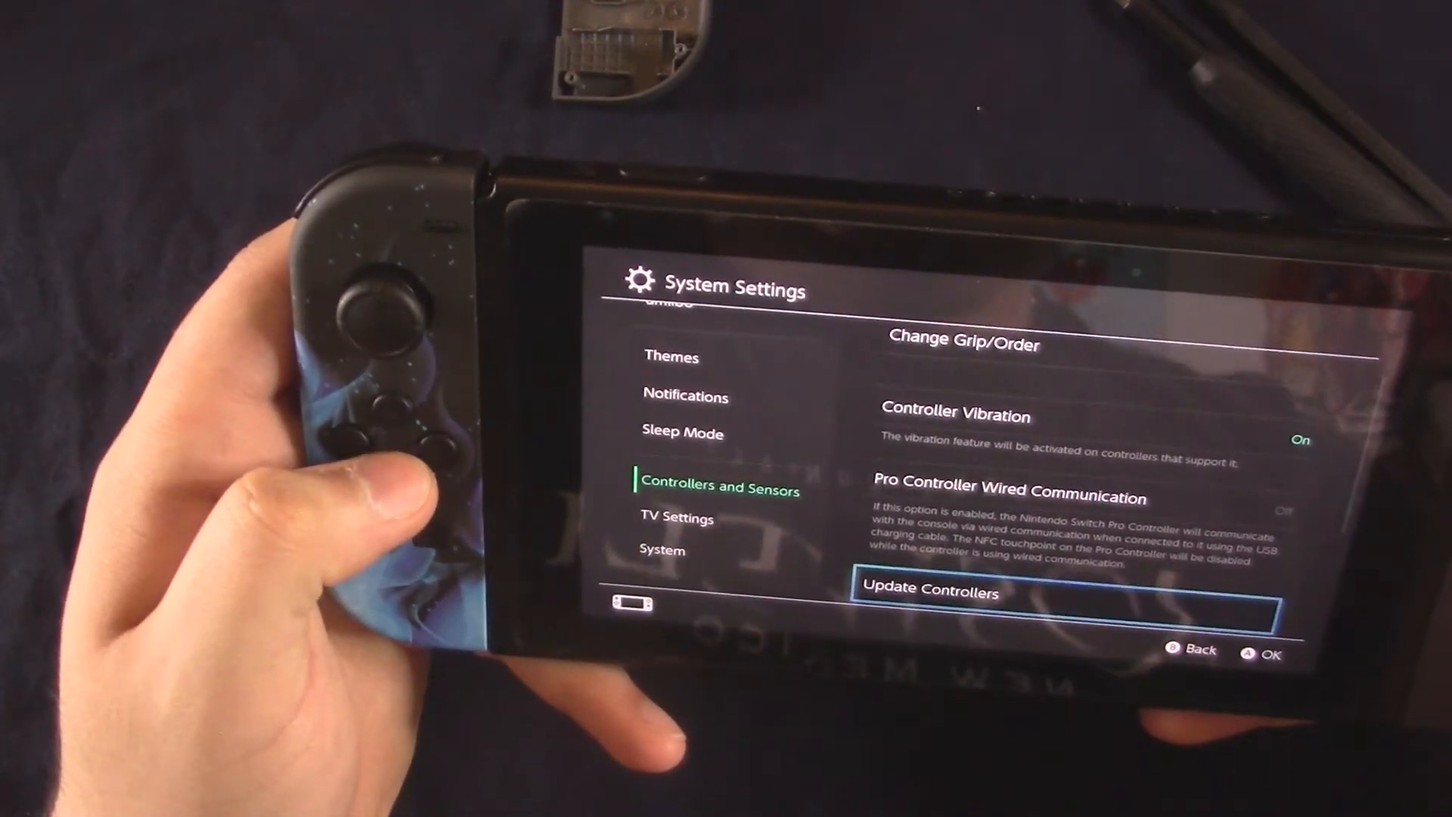
scroll("down", 3)
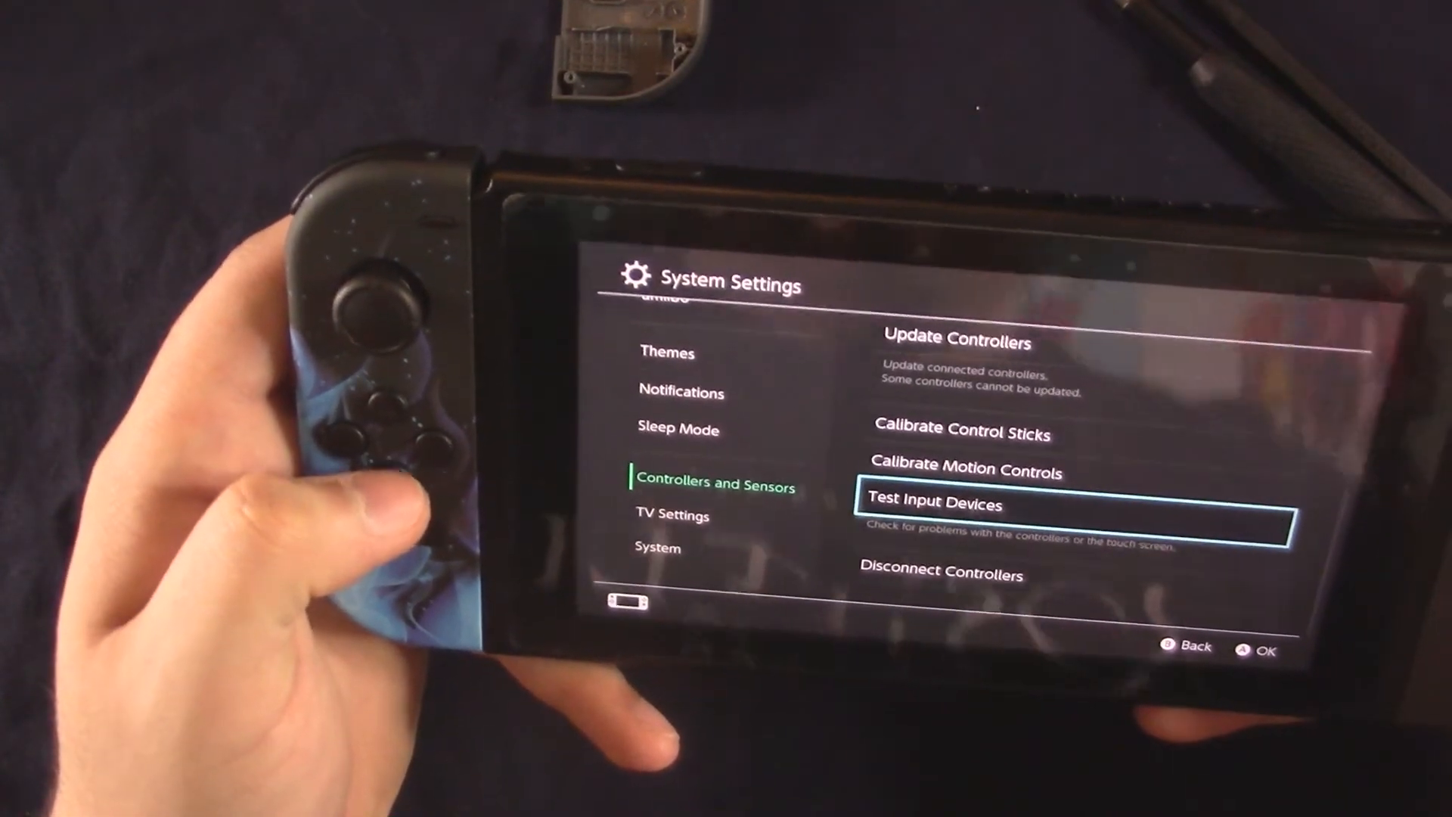
left_click(935, 503)
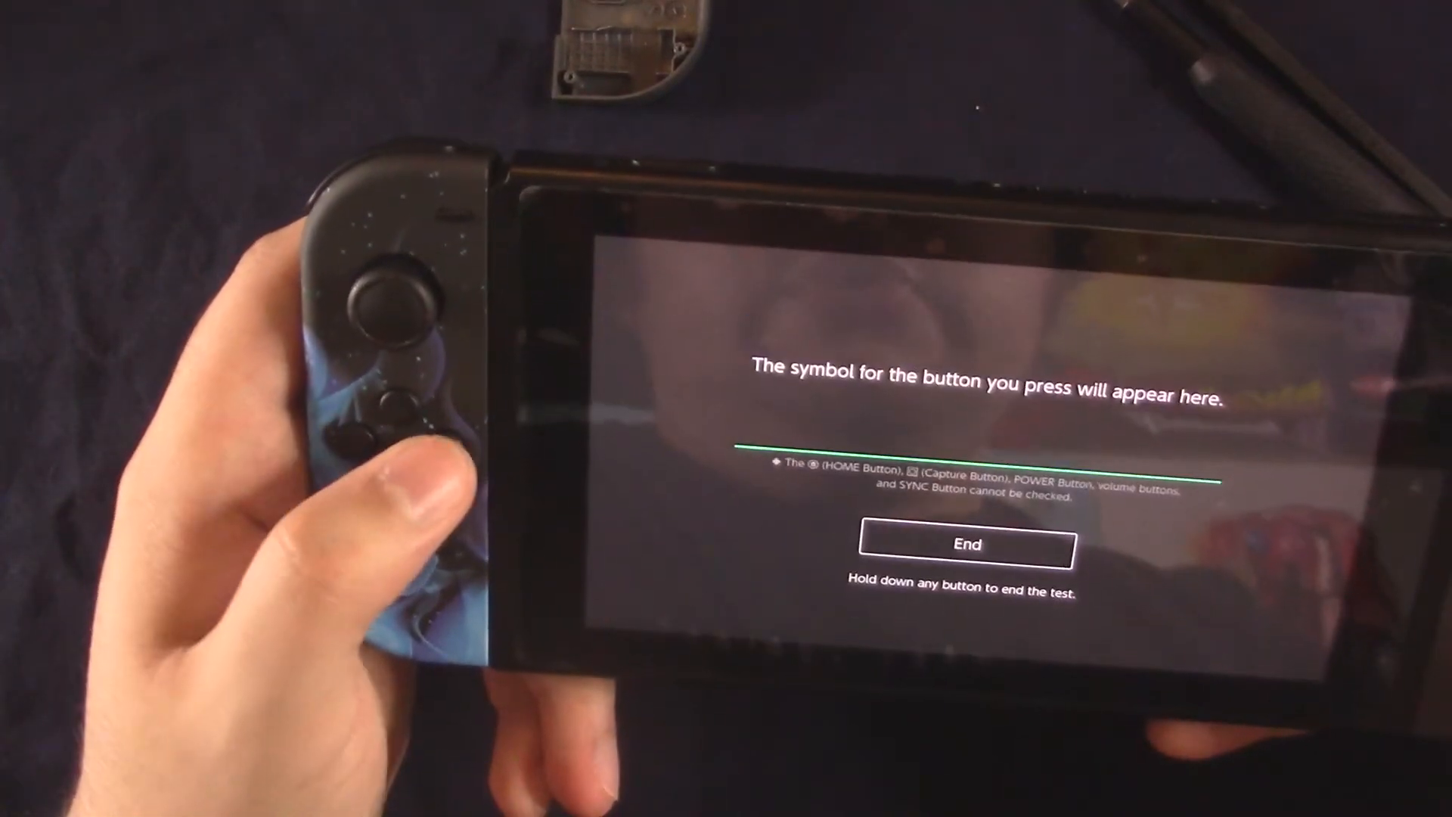
End the button test and open Calibrate Control Sticks for the left stick's crosshair view.
left_click(380, 444)
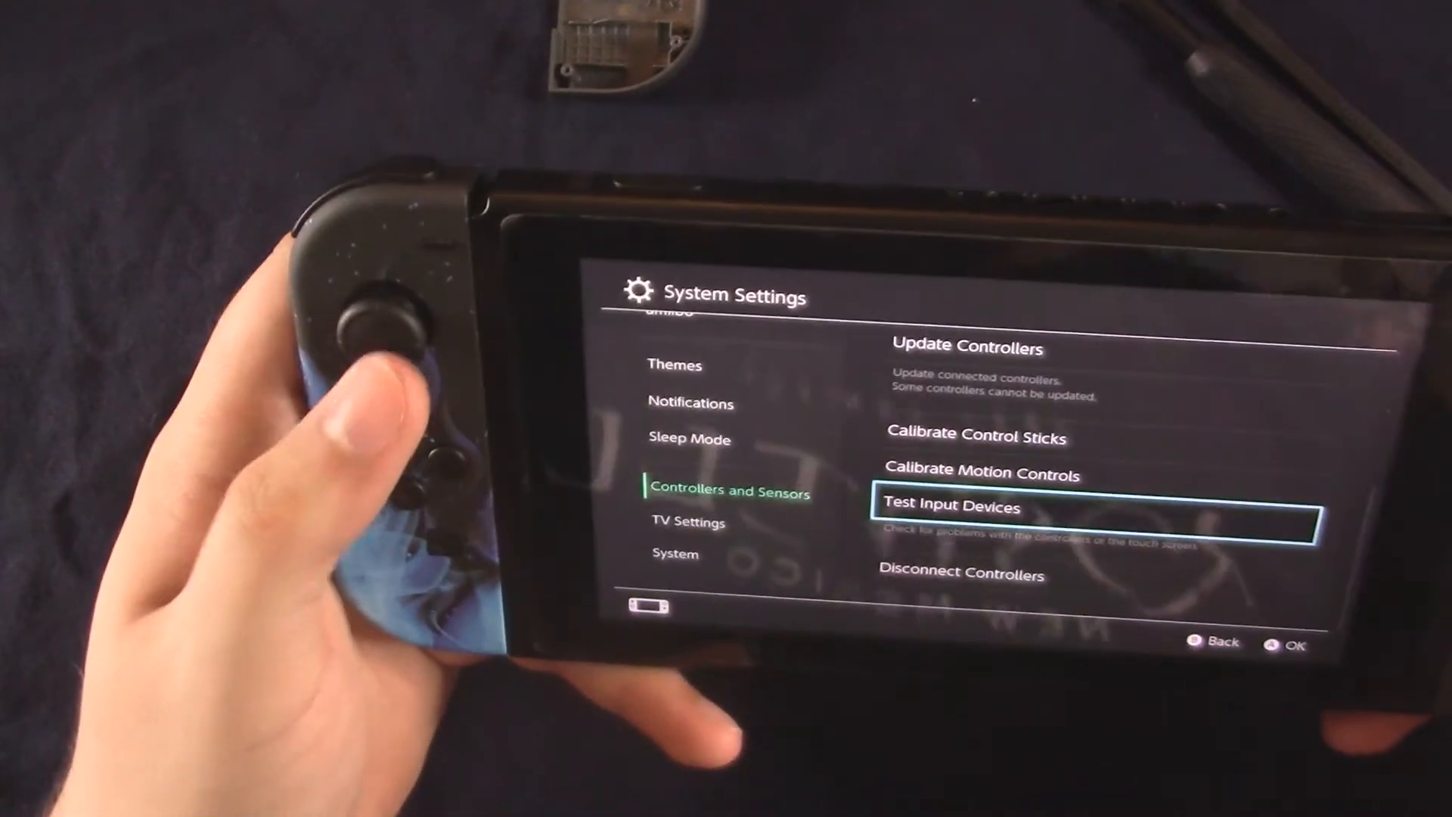
key("Up")
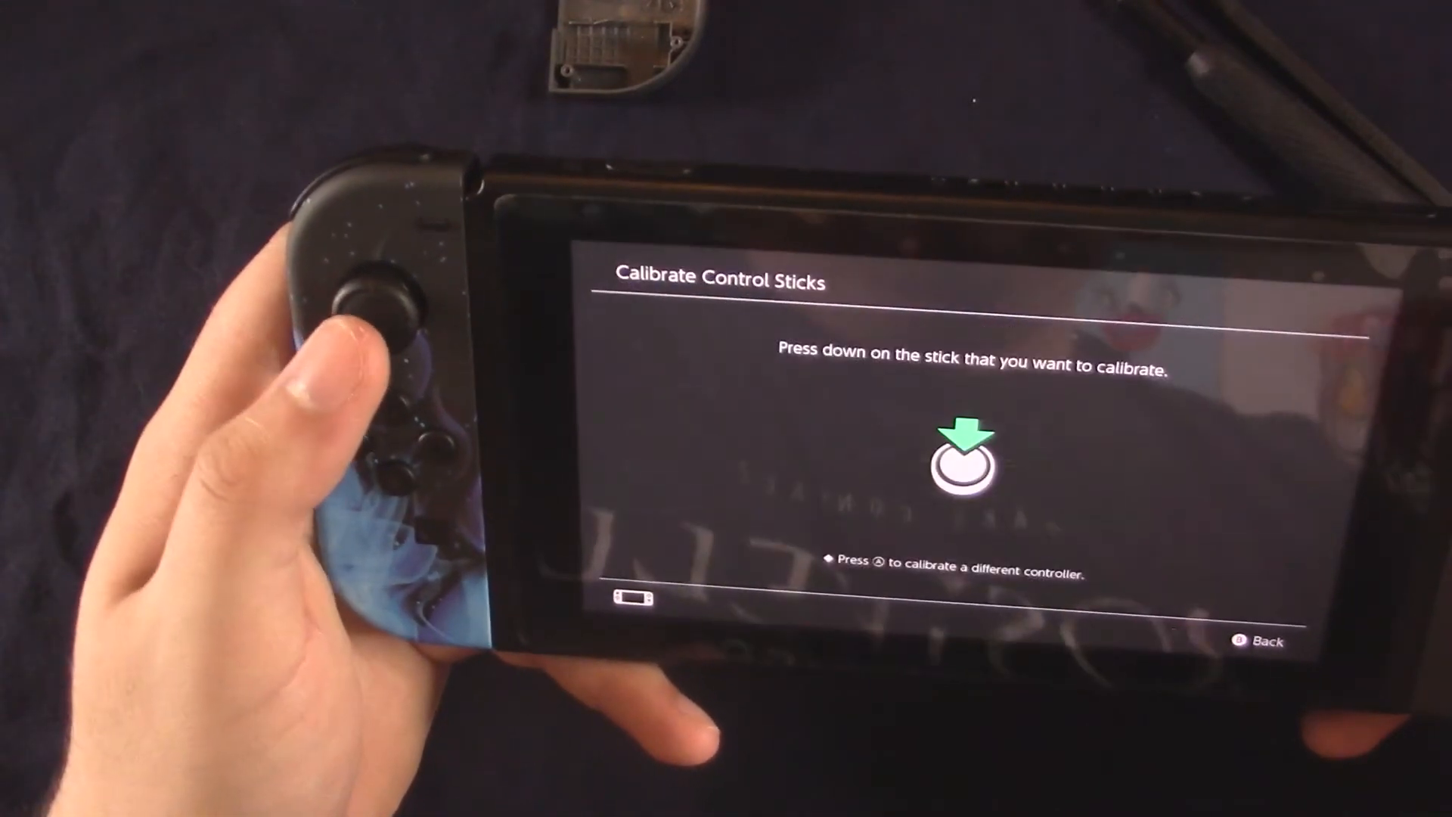
left_click(384, 296)
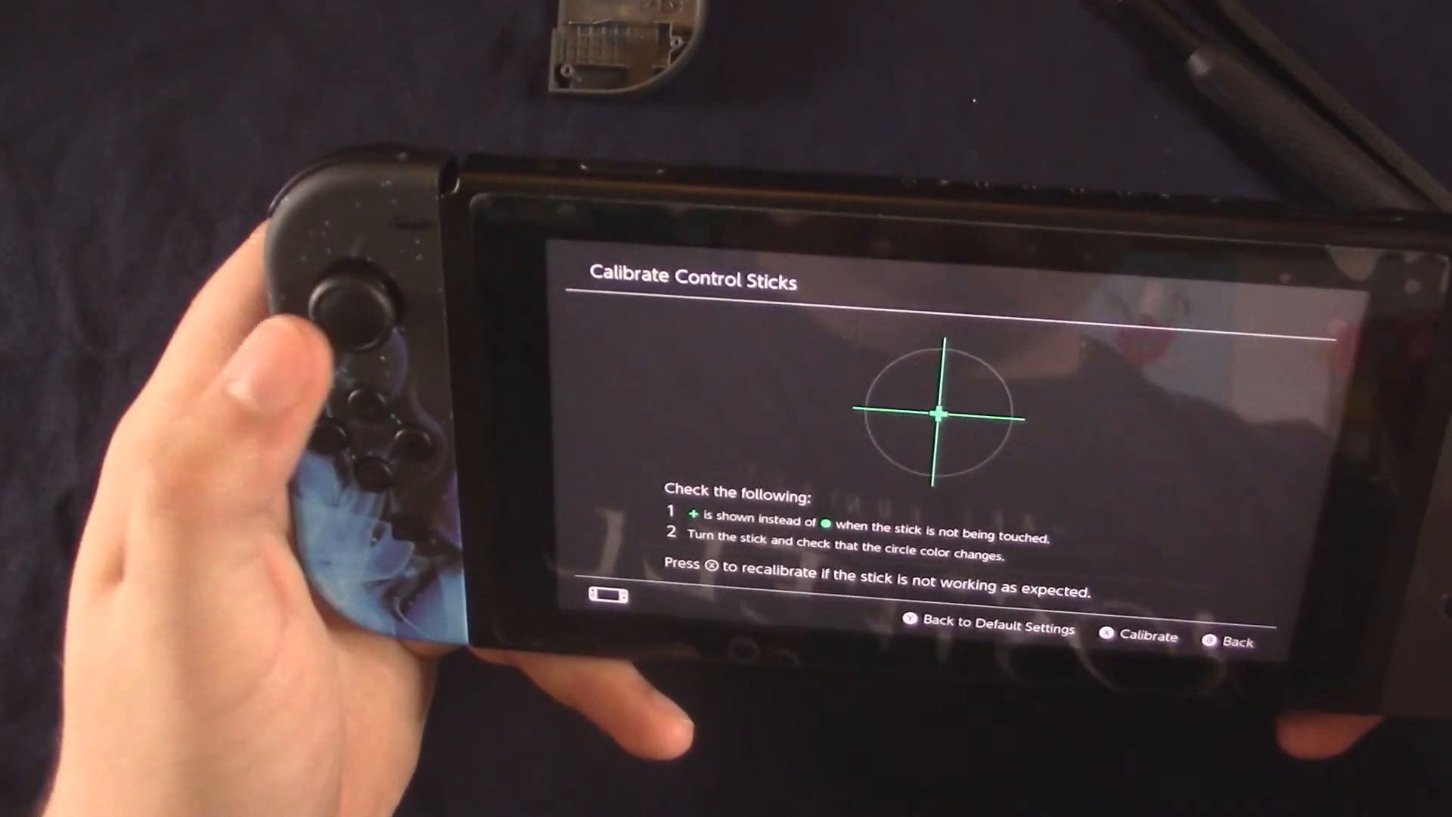